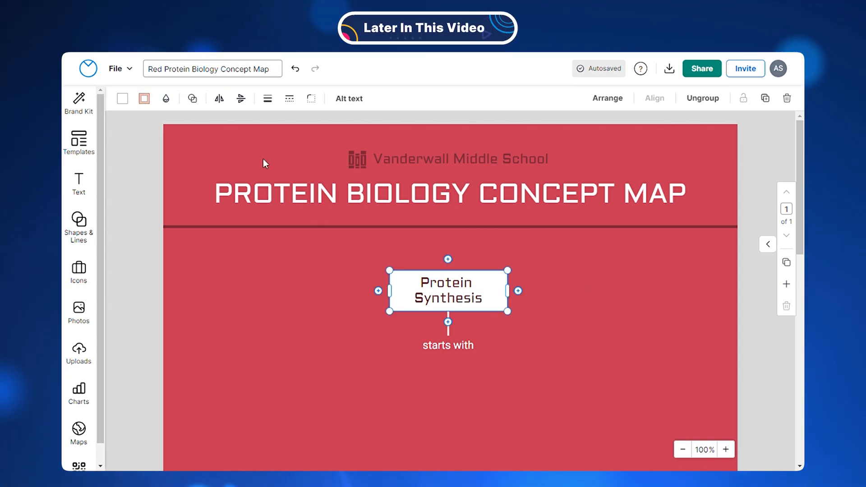
Try another shape for the Protein Synthesis box, then scroll down through the template
{"action": "left_click", "coordinate": [193, 98]}
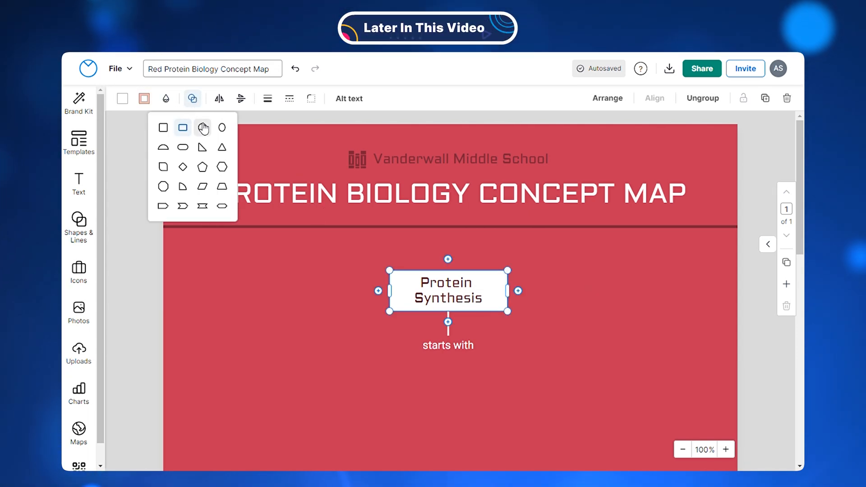
{"action": "left_click", "coordinate": [221, 186]}
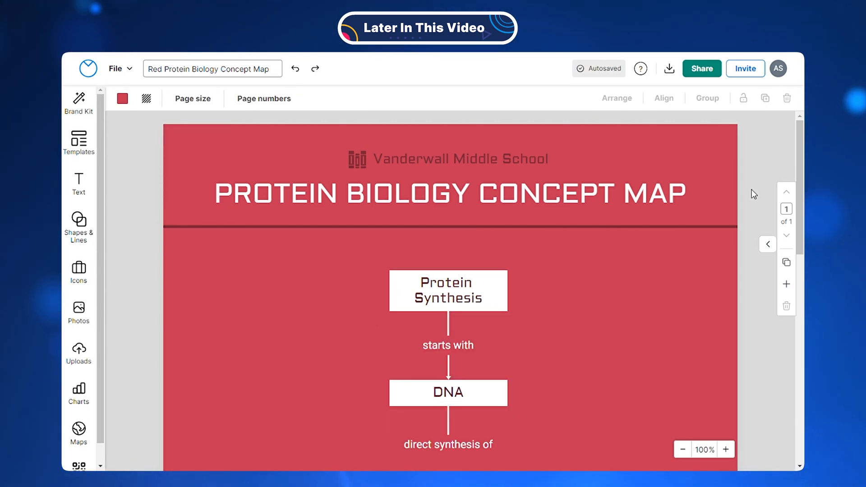
{"action": "scroll", "scroll_direction": "down", "scroll_amount": 3}
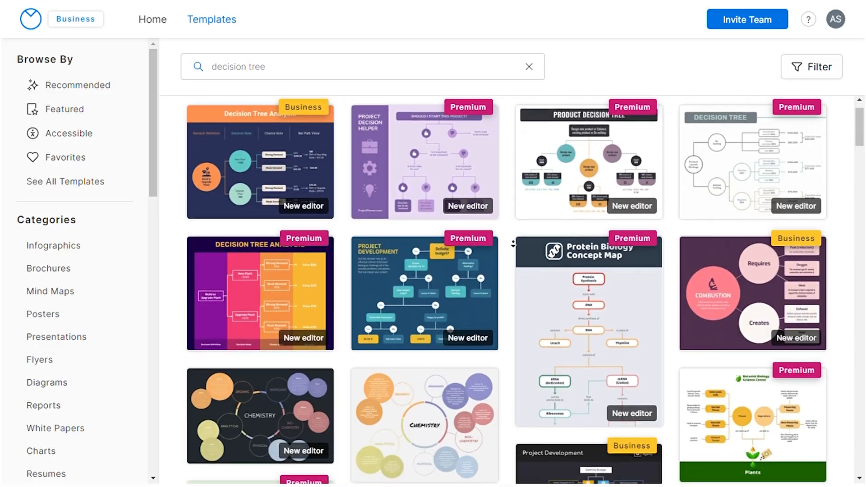
{"action": "scroll", "scroll_direction": "down", "scroll_amount": 3}
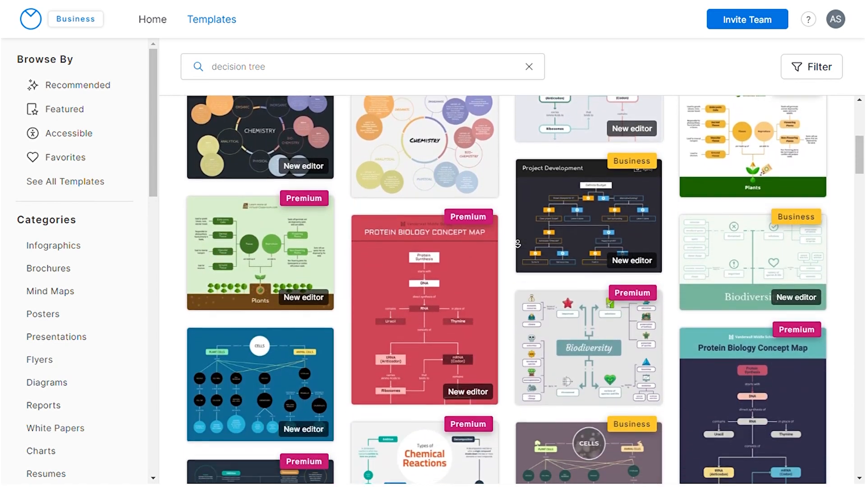
{"action": "scroll", "scroll_direction": "down", "scroll_amount": 3}
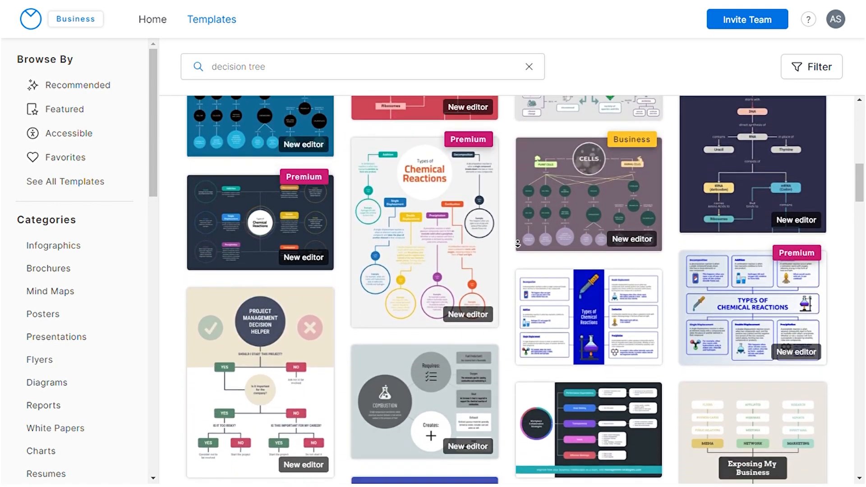
{"action": "scroll", "scroll_direction": "down", "scroll_amount": 3}
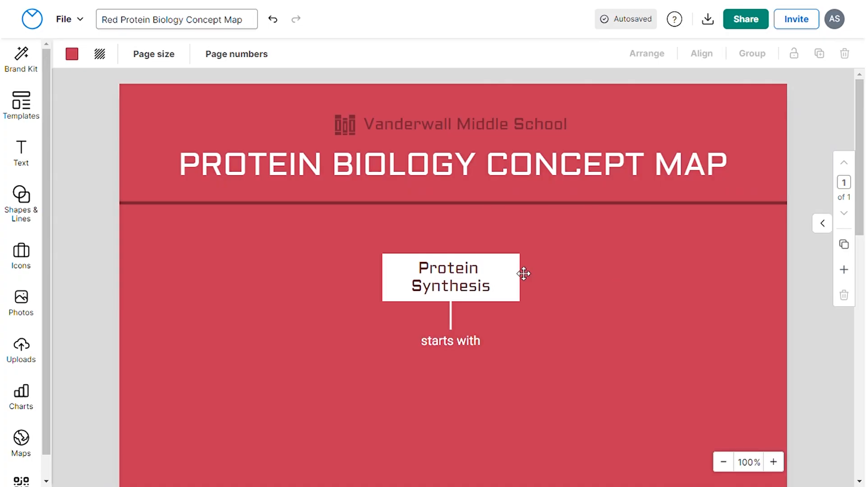
{"action": "left_click", "coordinate": [153, 54]}
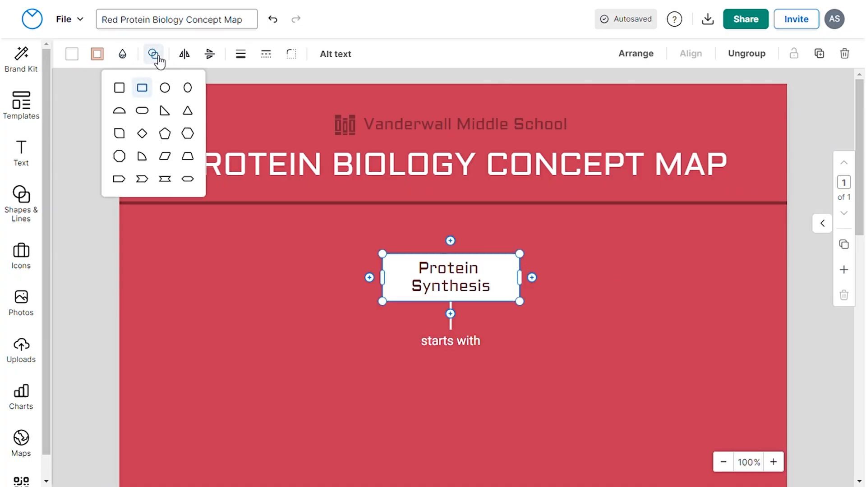
{"action": "left_click", "coordinate": [119, 111]}
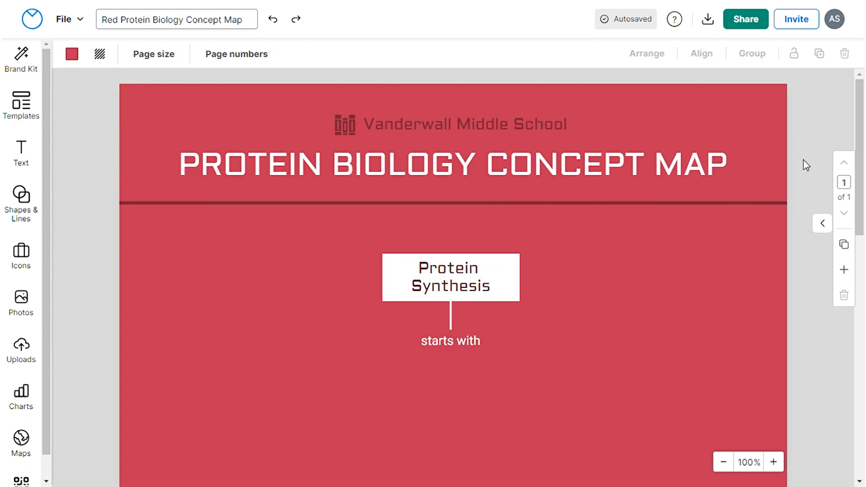
{"action": "scroll", "scroll_direction": "down", "scroll_amount": 3}
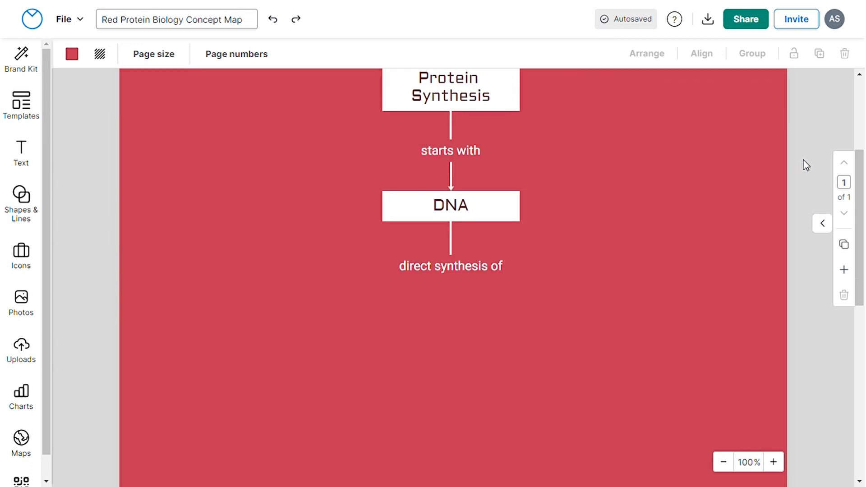
{"action": "scroll", "scroll_direction": "down", "scroll_amount": 3}
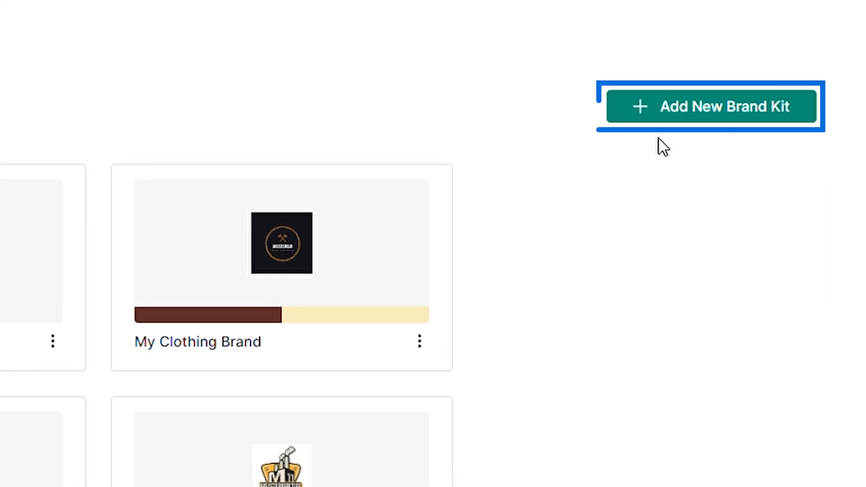
Create a new brand kit and apply the shuffled Manufacturing Unit palette, giving a peach background
{"action": "left_click", "coordinate": [711, 106]}
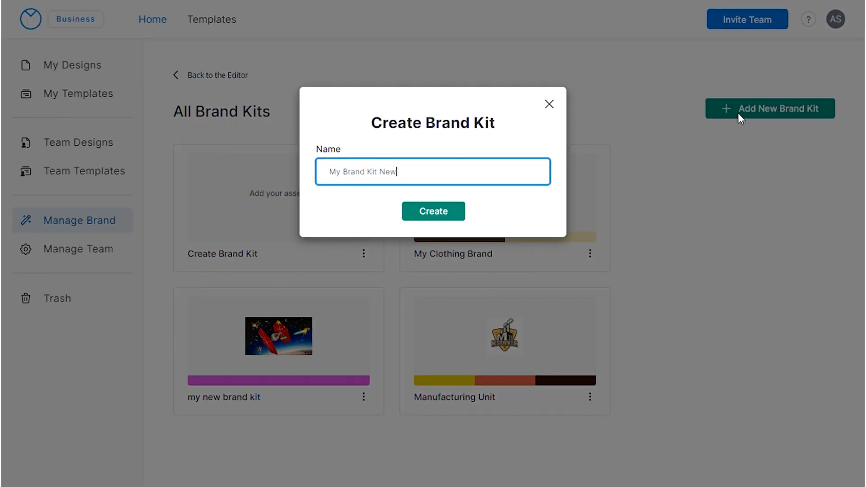
{"action": "left_click", "coordinate": [433, 212]}
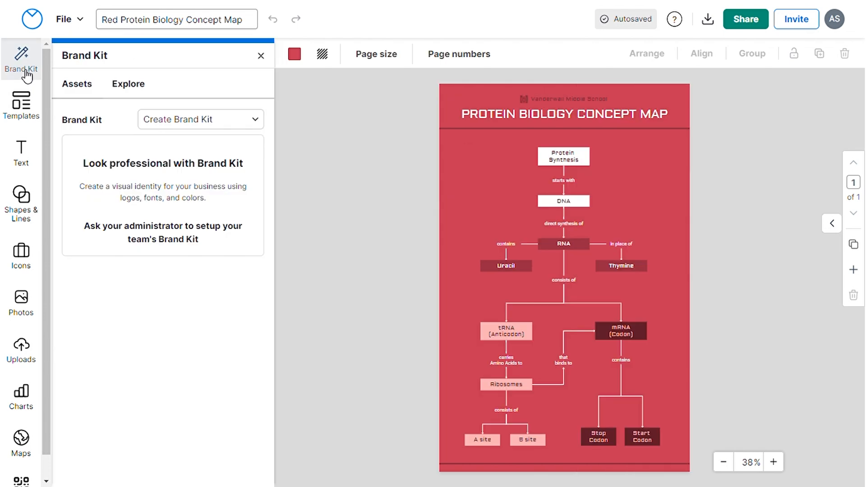
{"action": "left_click", "coordinate": [201, 119]}
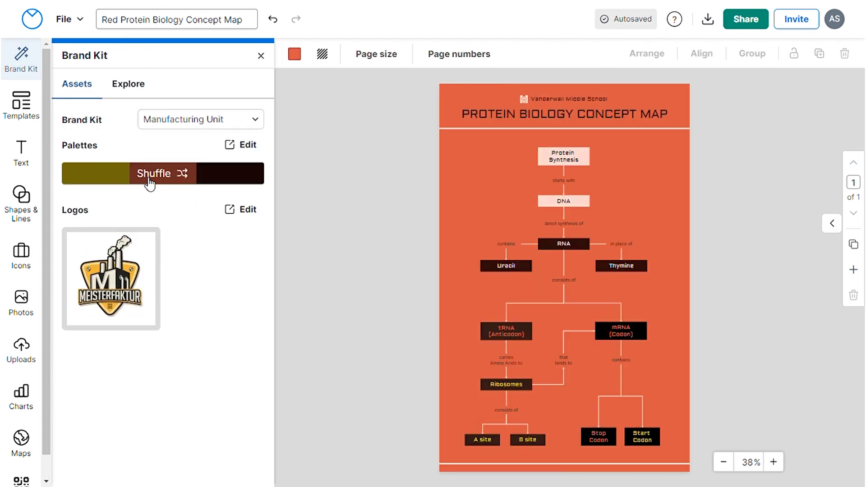
{"action": "left_click", "coordinate": [162, 173]}
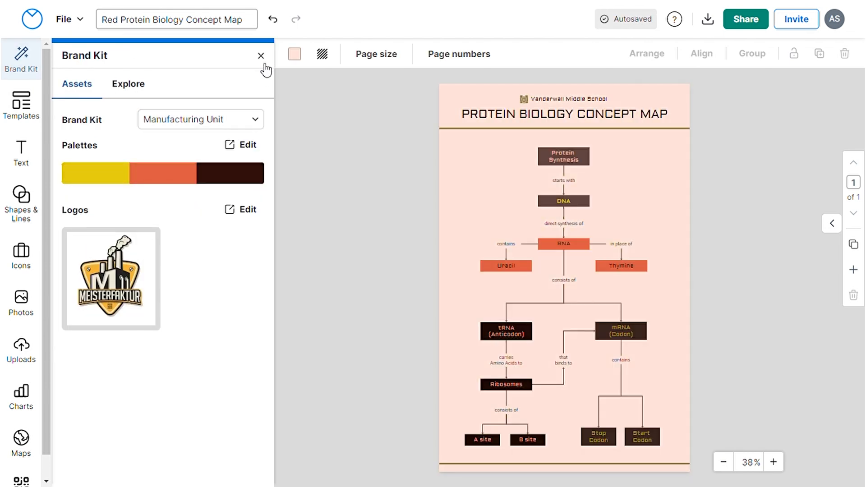